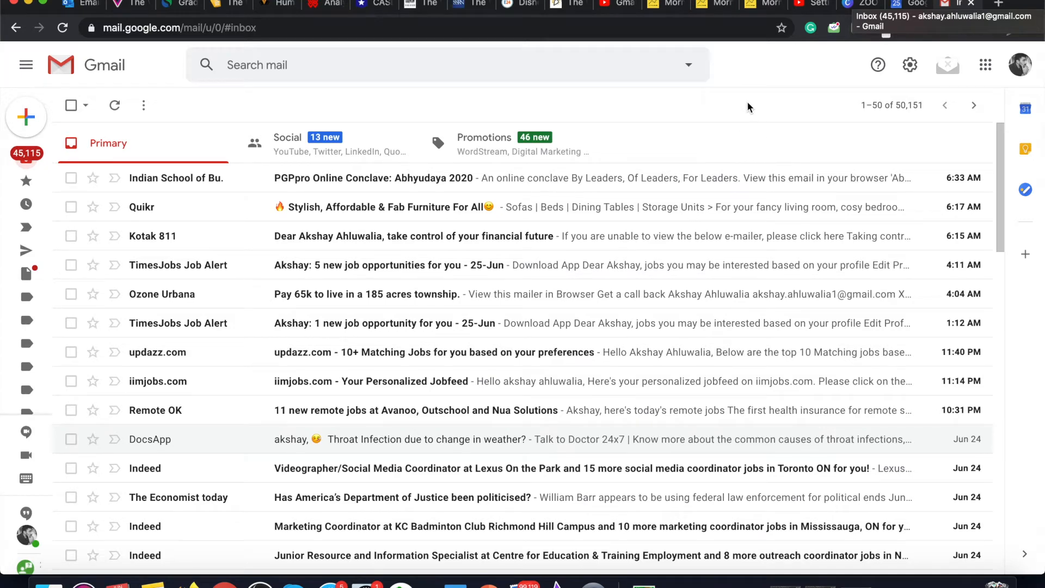
mouse_move(749, 121)
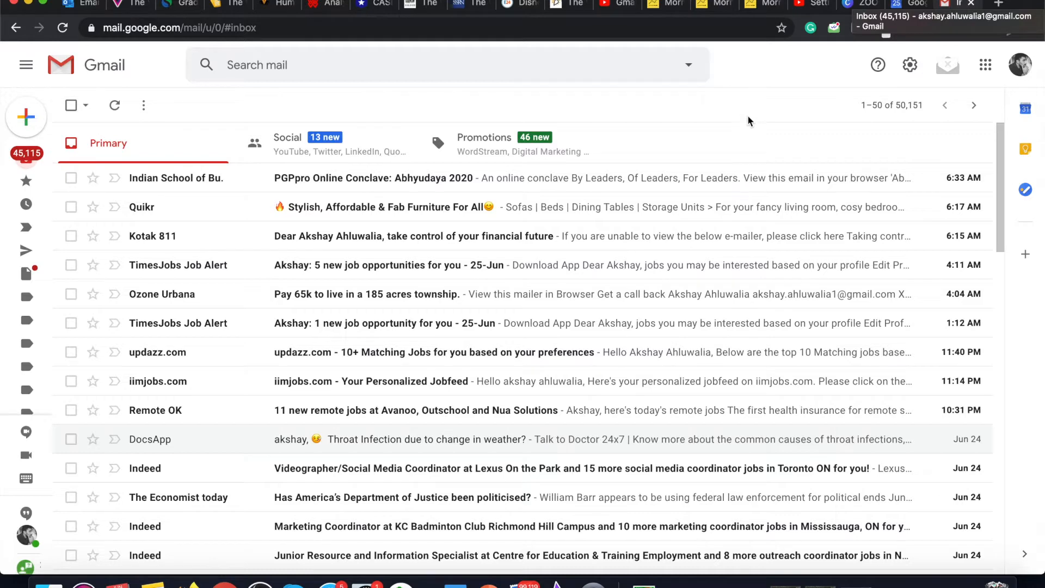
mouse_move(823, 137)
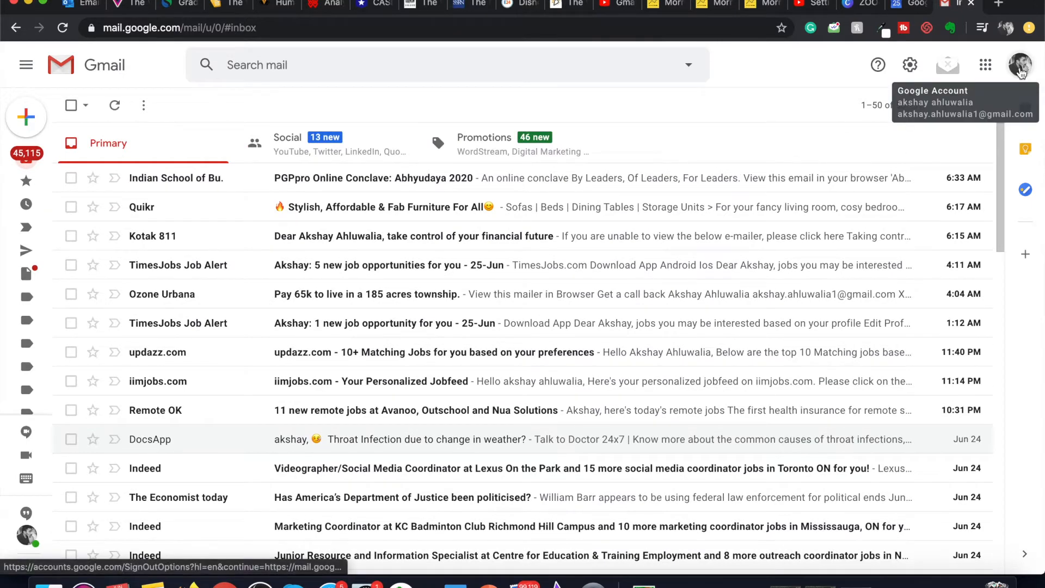
Step: Switch Gmail to the second Google account's inbox holding the meeting invitation
left_click(1018, 65)
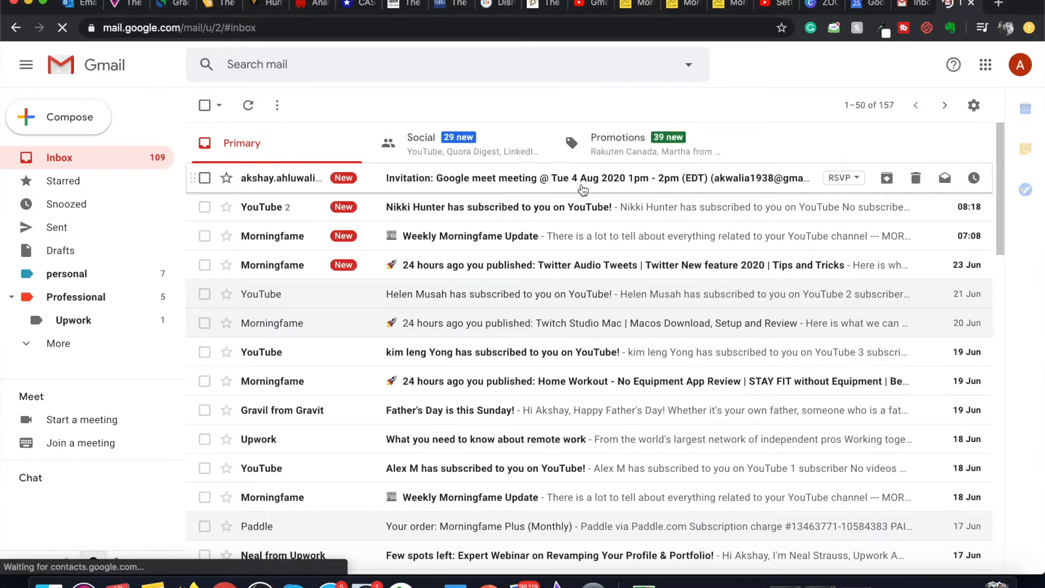
mouse_move(646, 187)
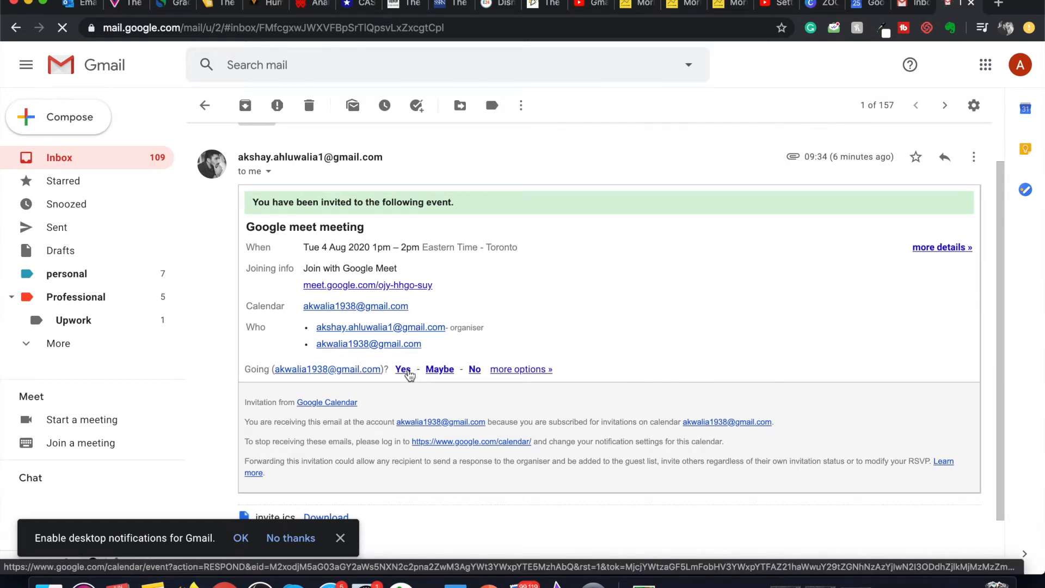
Step: Answer Yes to the Google meet meeting invite and dismiss the video conferencing pop-up
left_click(403, 369)
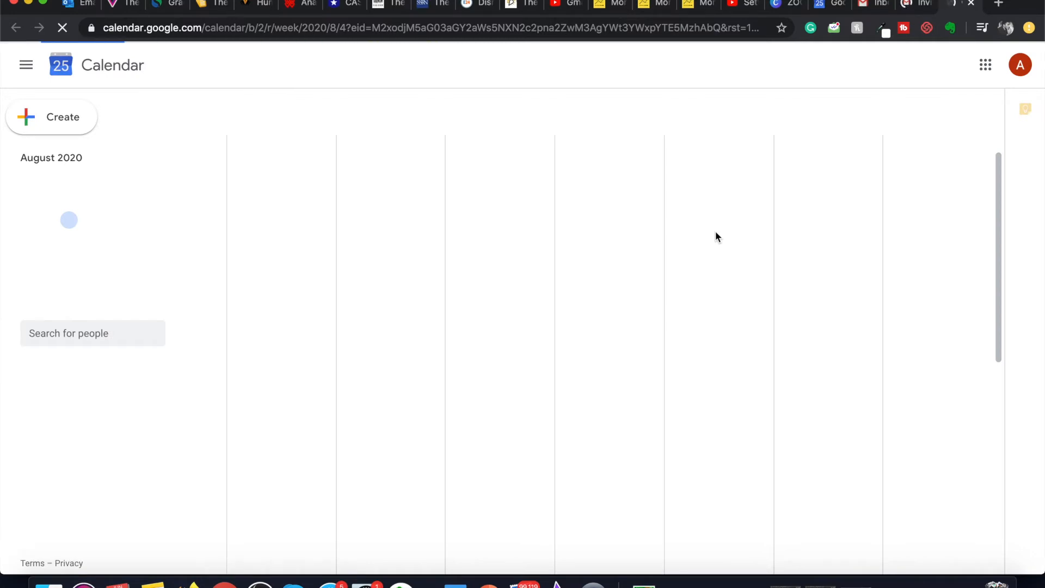
mouse_move(599, 221)
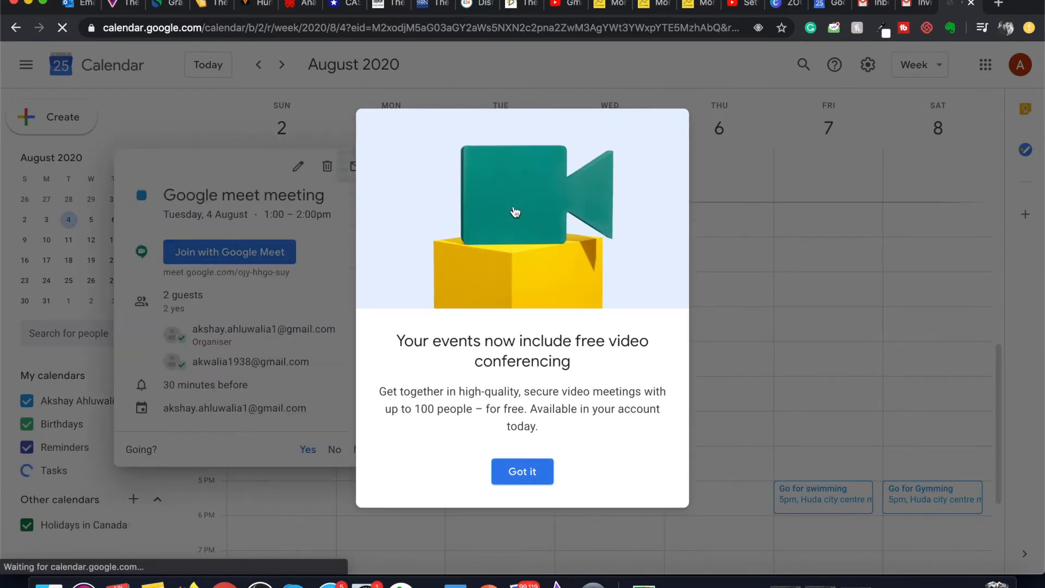
left_click(521, 471)
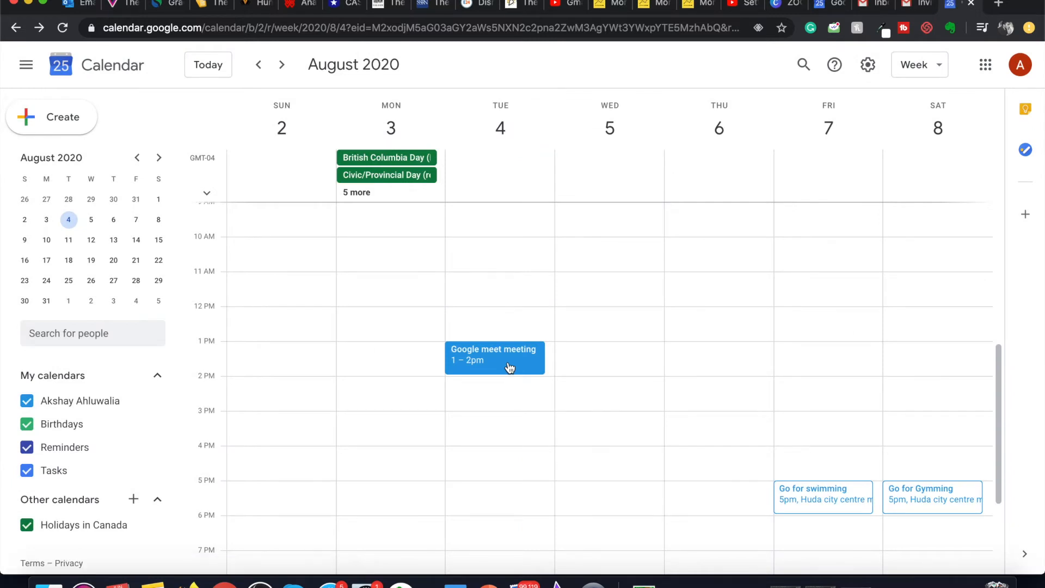
mouse_move(503, 366)
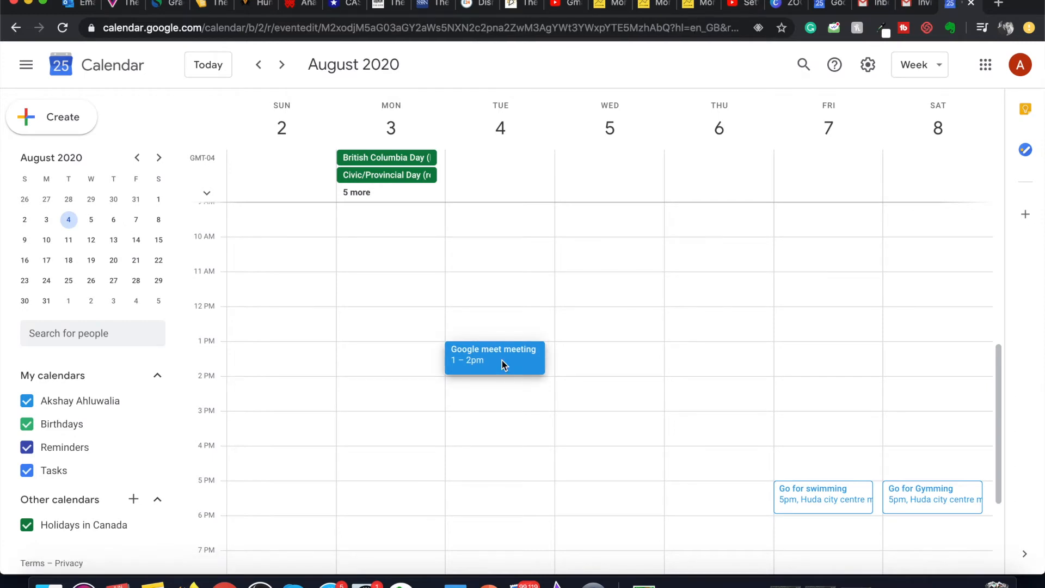
Step: Open the Tuesday 4 August meeting's details and join it with Google Meet
left_click(494, 358)
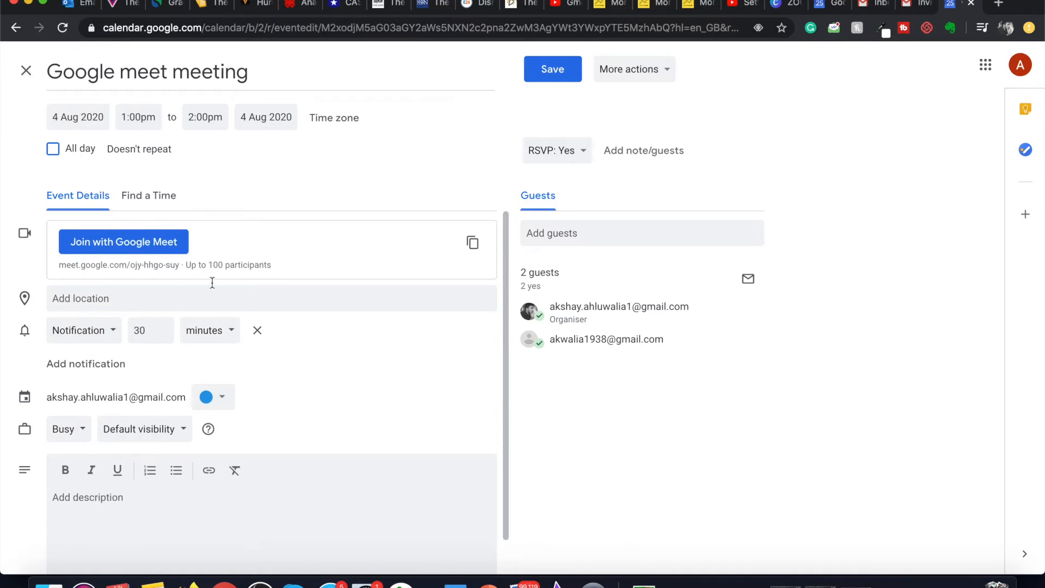
mouse_move(363, 384)
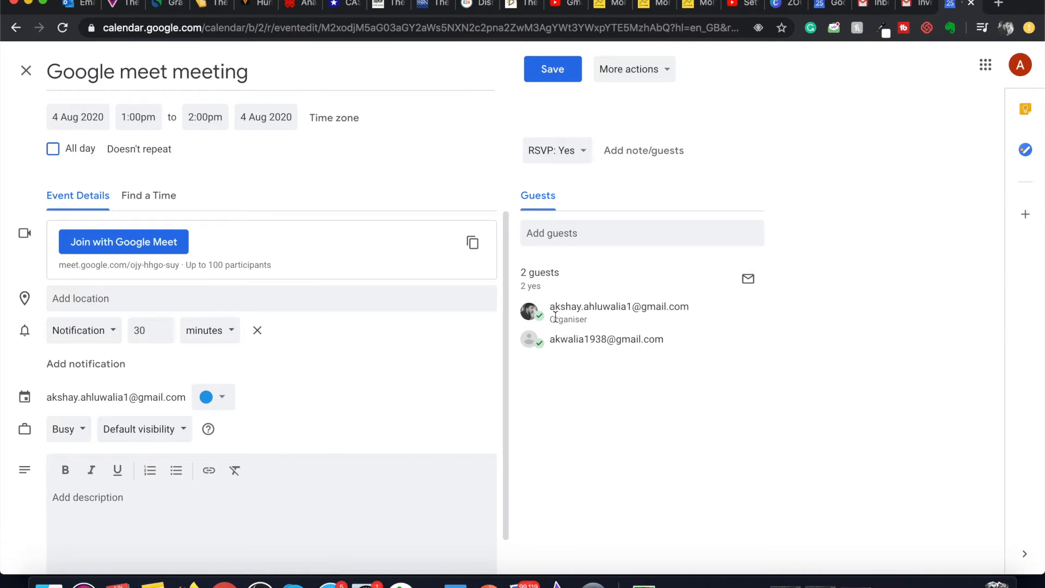
mouse_move(448, 386)
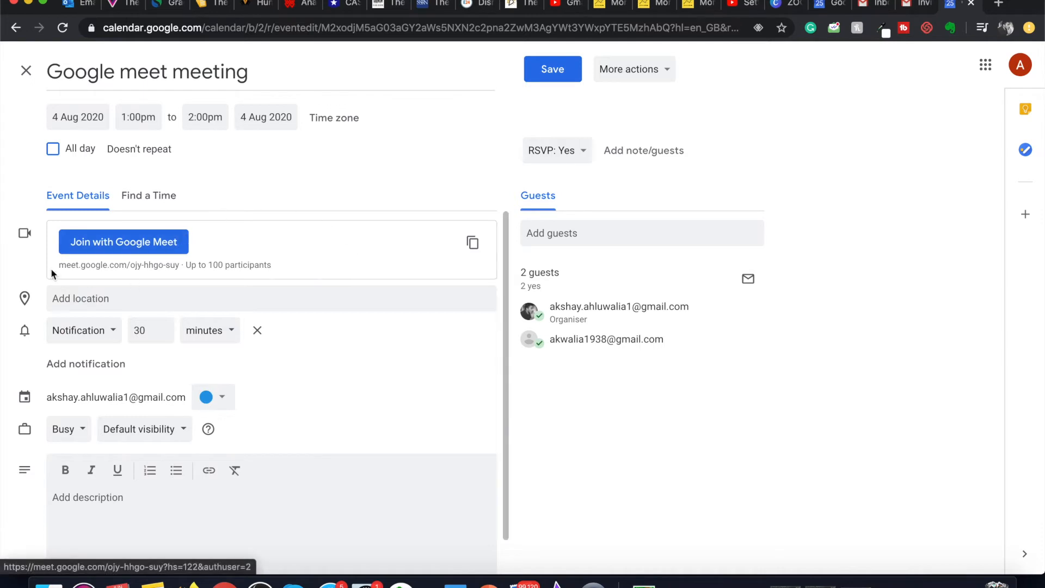
mouse_move(233, 283)
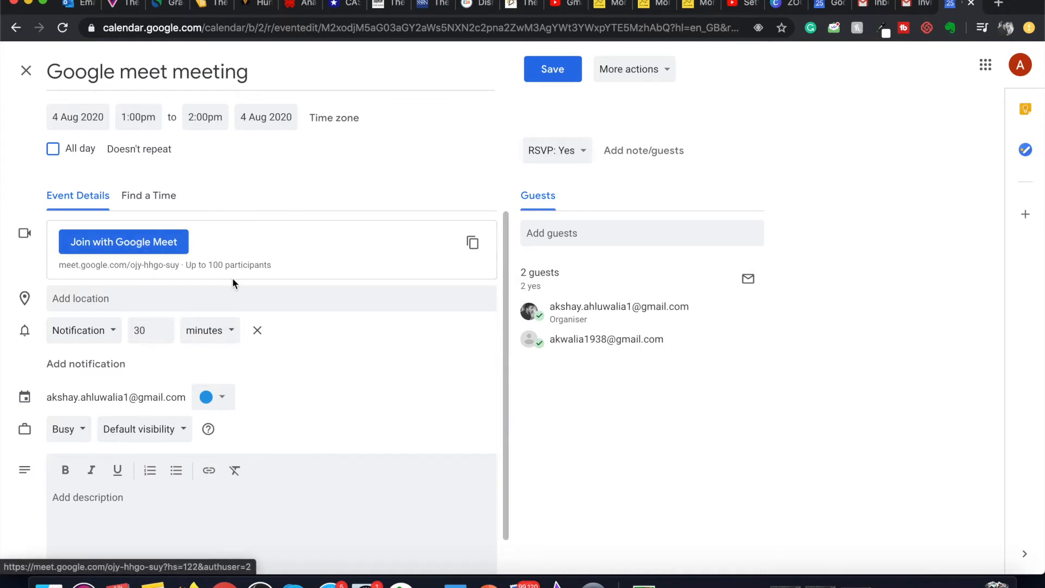
mouse_move(123, 241)
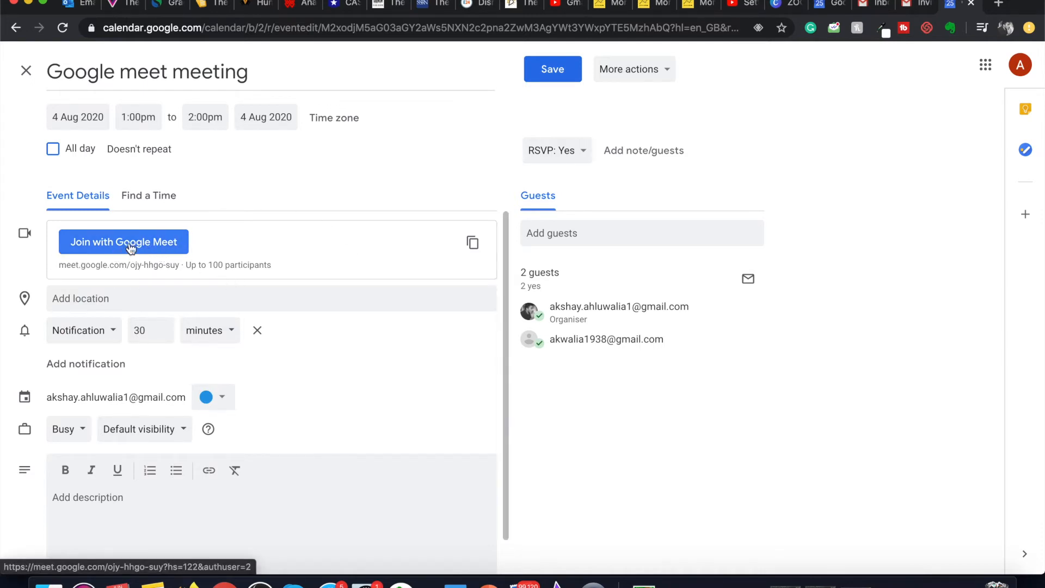
mouse_move(139, 241)
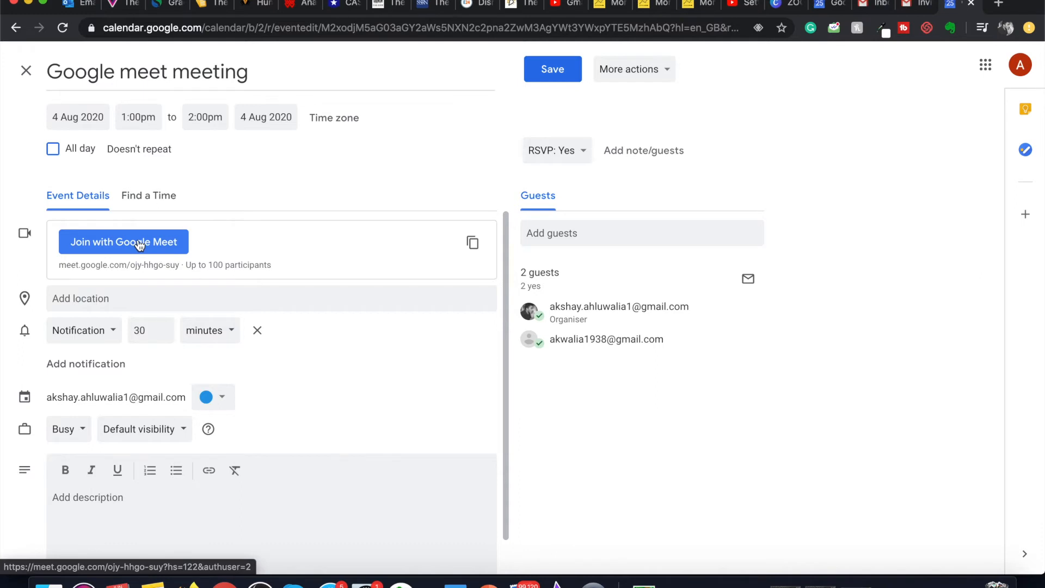
left_click(123, 242)
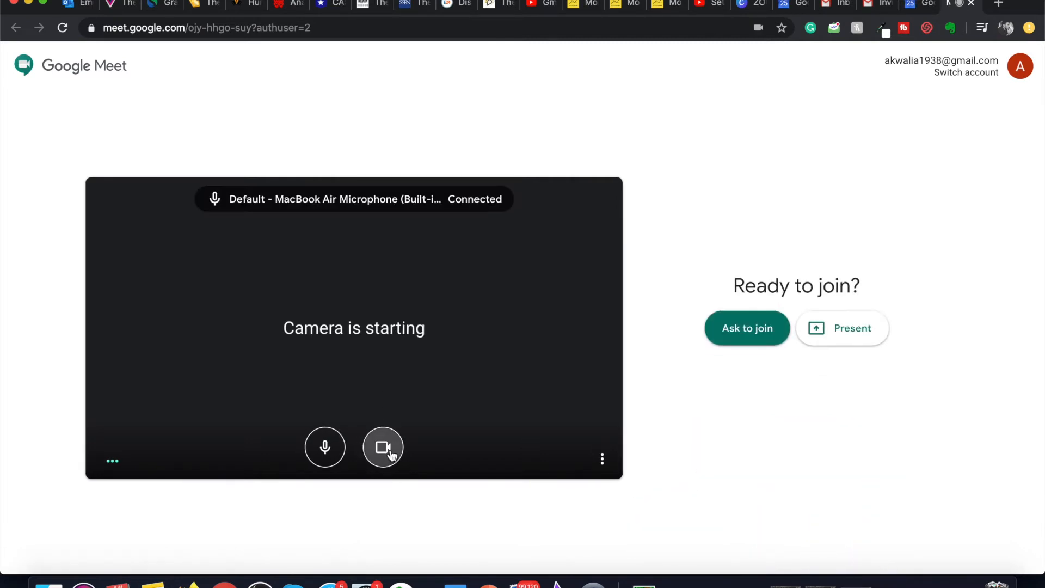
Step: Turn the camera off on the Google Meet join screen, leaving the microphone on
left_click(382, 446)
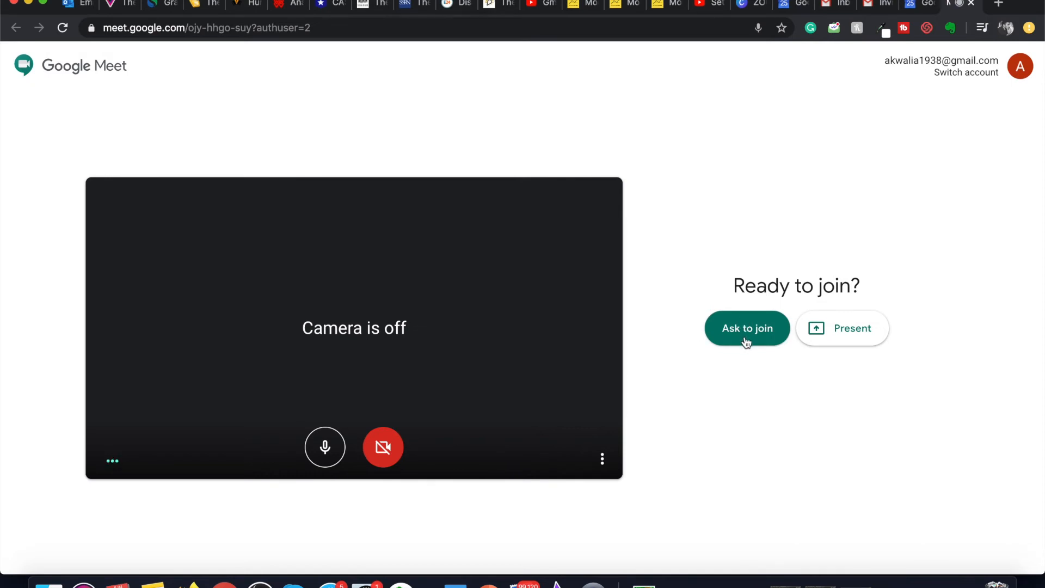
Step: Ask to join the meeting and wait to be admitted
left_click(746, 328)
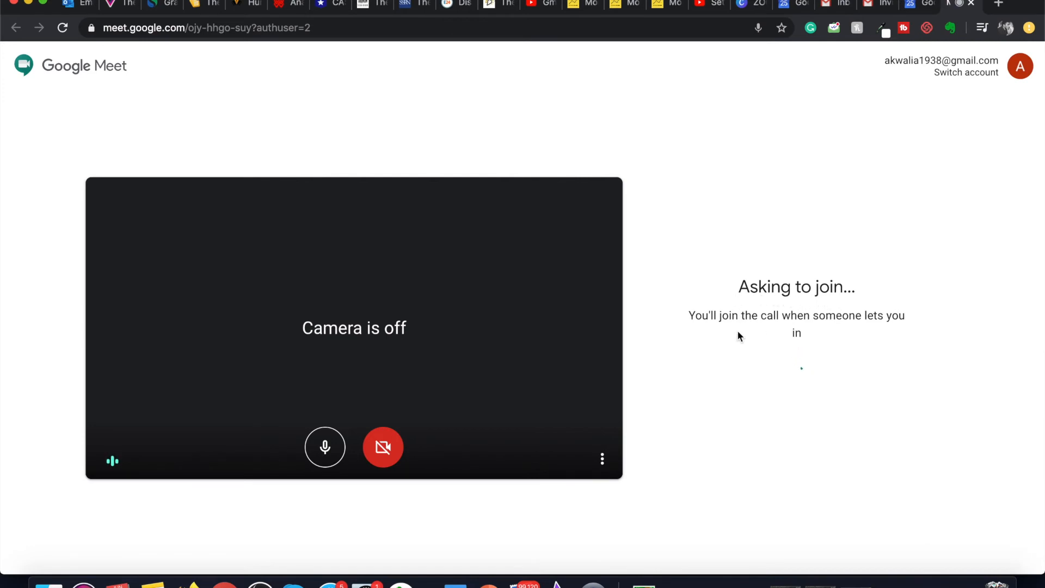
mouse_move(820, 321)
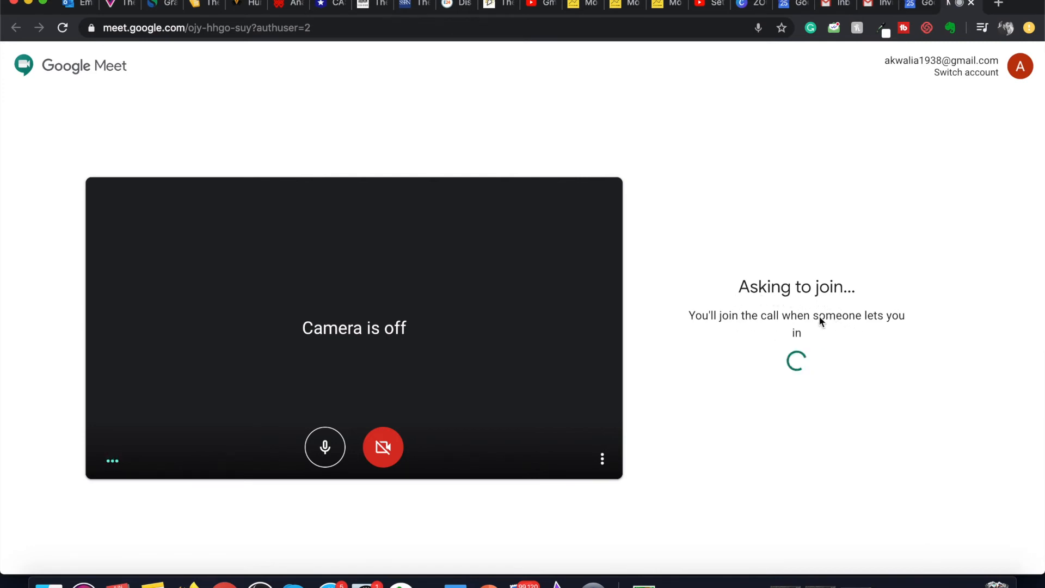
mouse_move(817, 313)
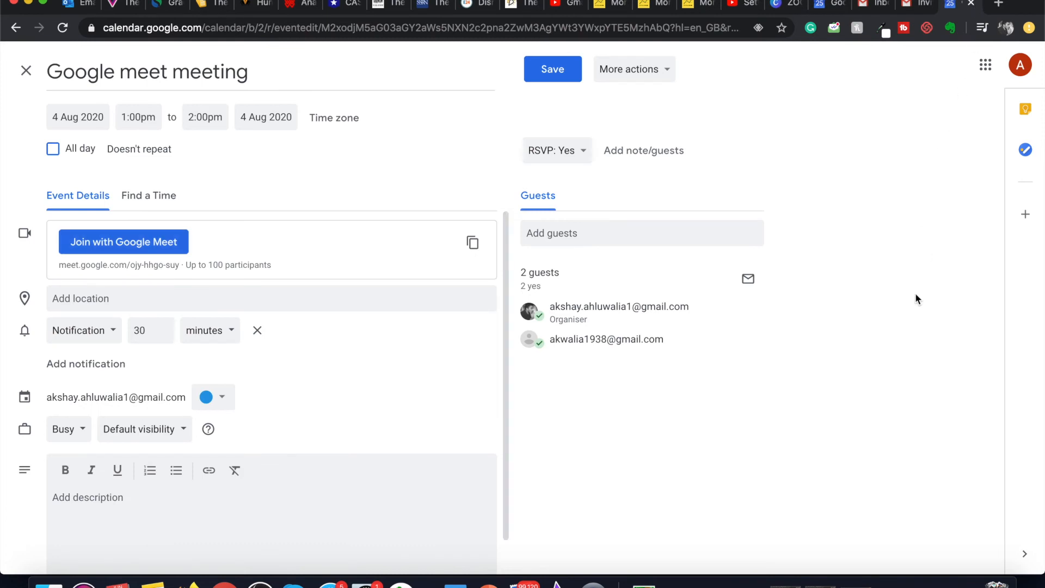
mouse_move(26, 71)
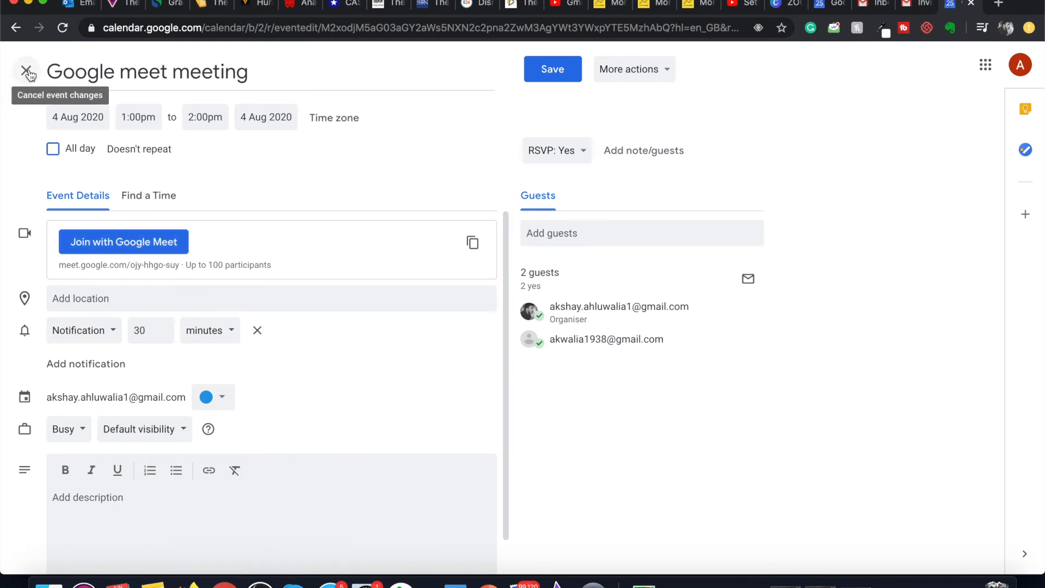
Step: Close the event details unsaved and switch the calendar from Week to Month view
left_click(26, 72)
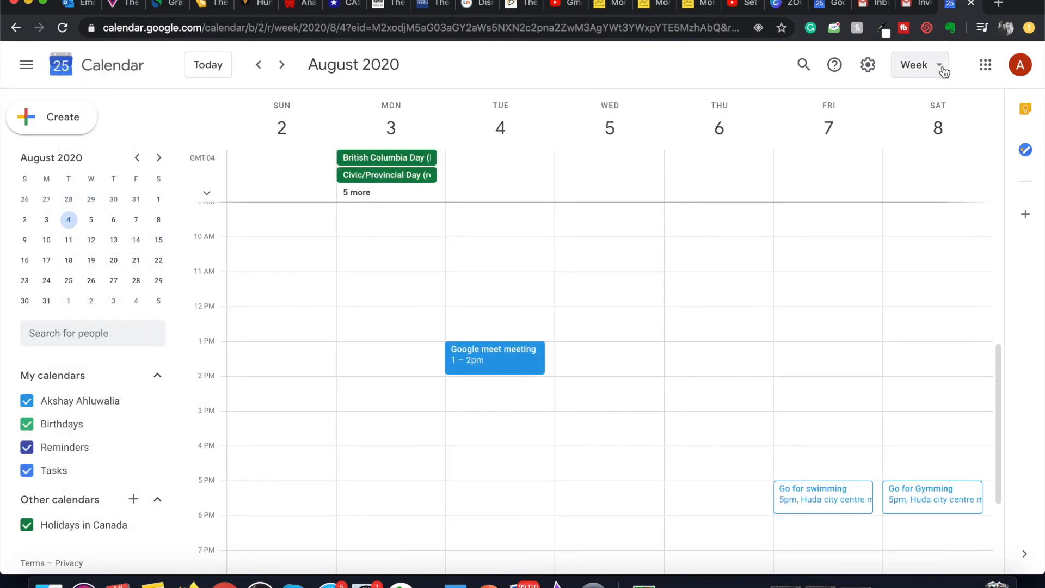
left_click(918, 65)
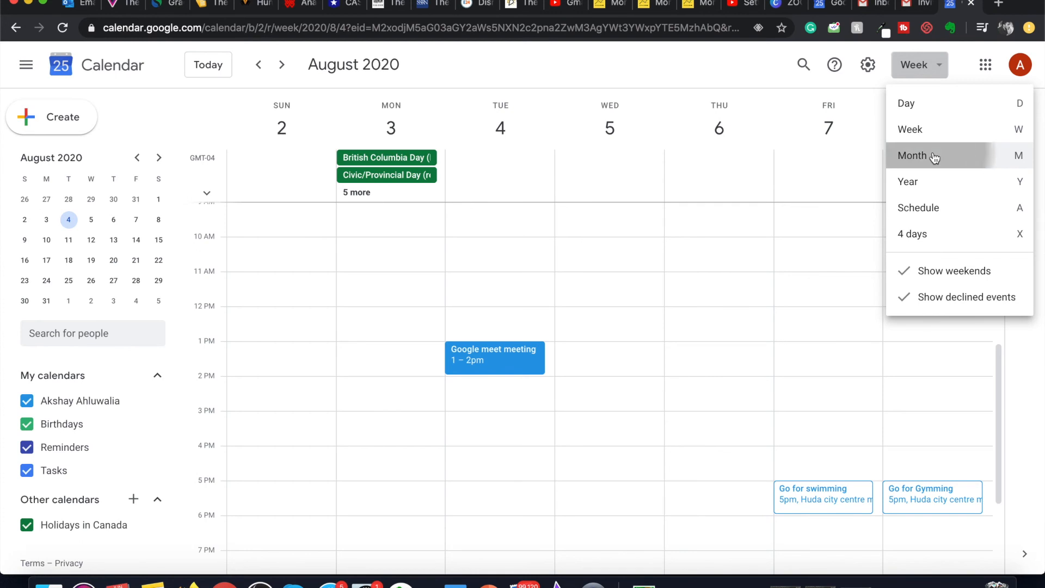
left_click(912, 156)
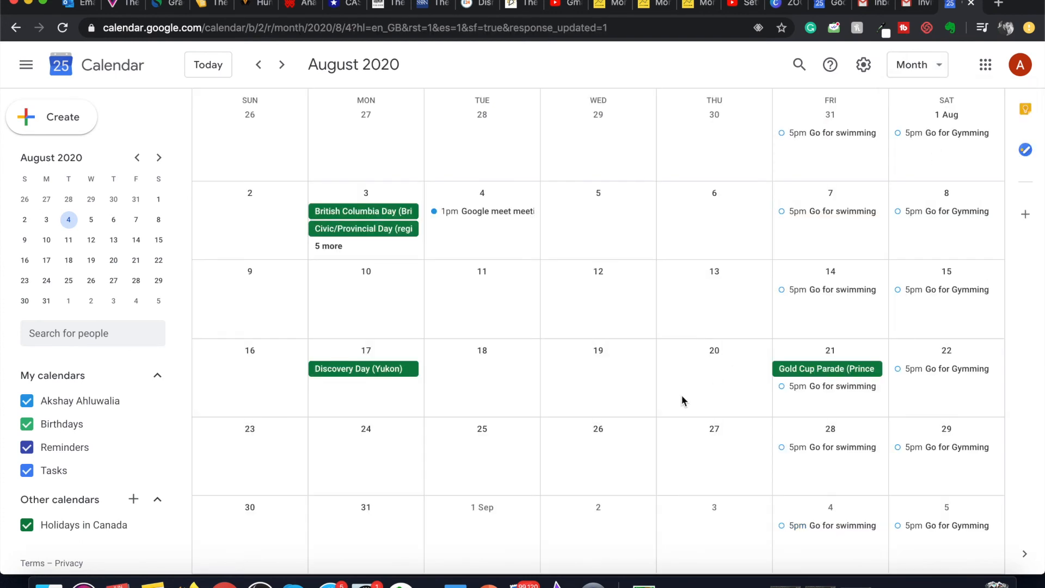
mouse_move(486, 210)
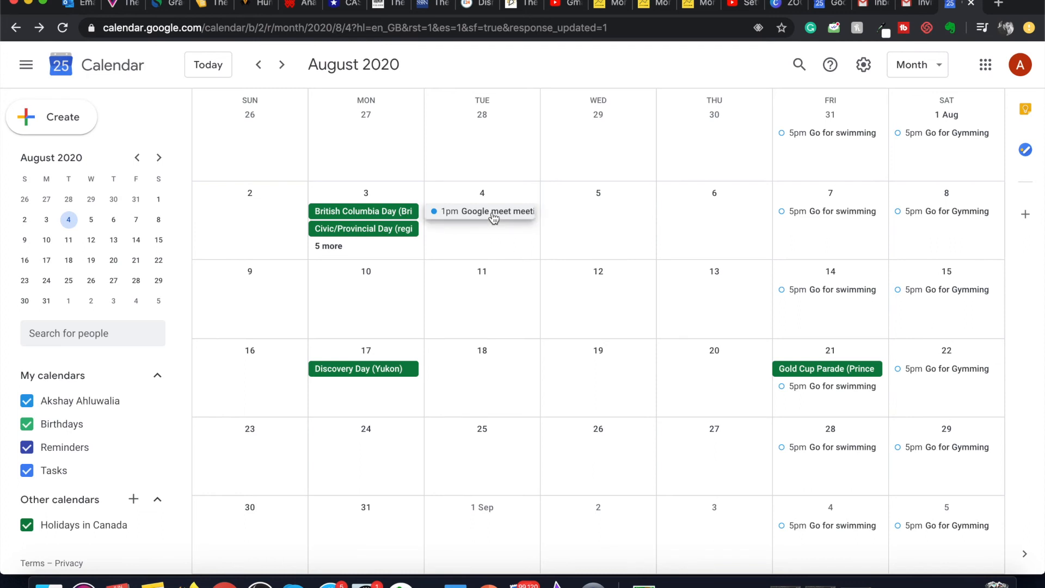
Step: Open the 1pm Google meet meeting entry on 4 August from the month view
left_click(490, 211)
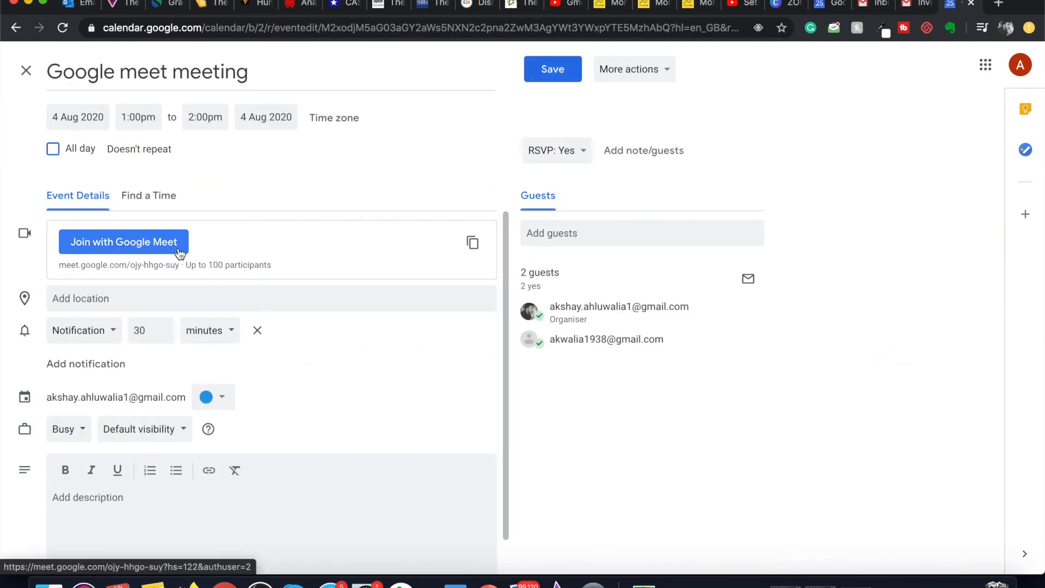
mouse_move(370, 184)
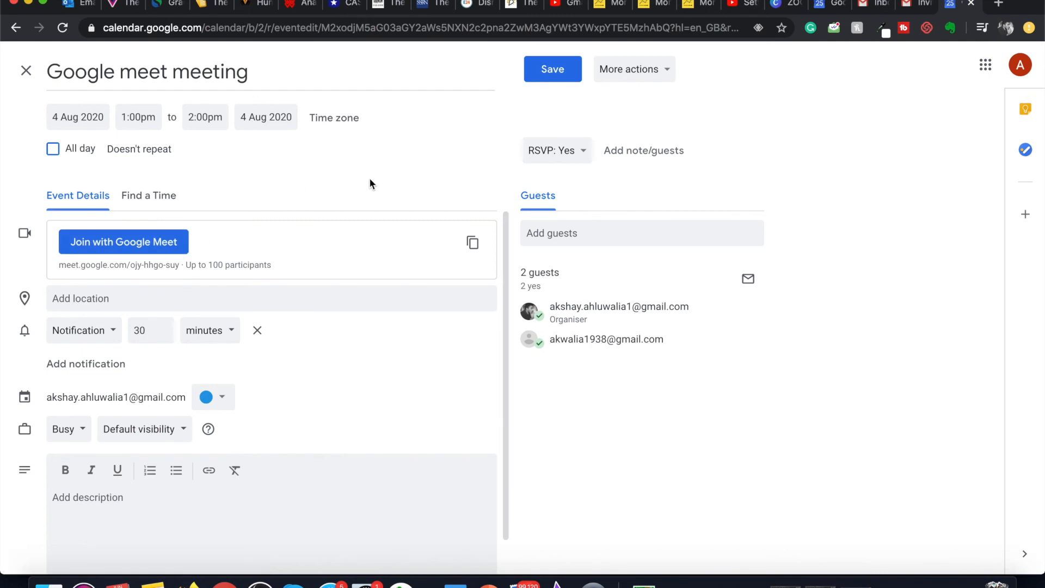